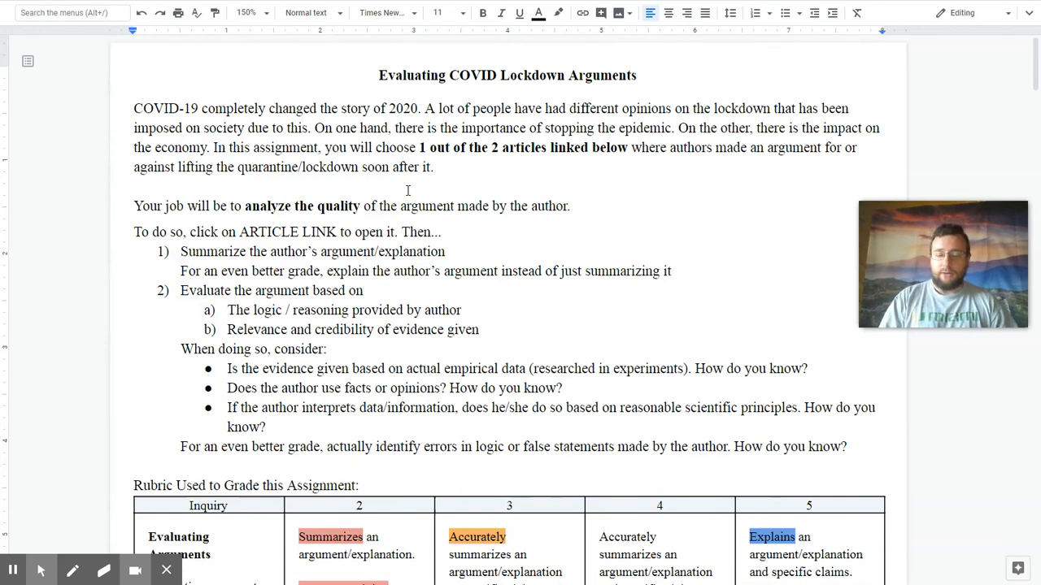
pyautogui.moveTo(376, 251)
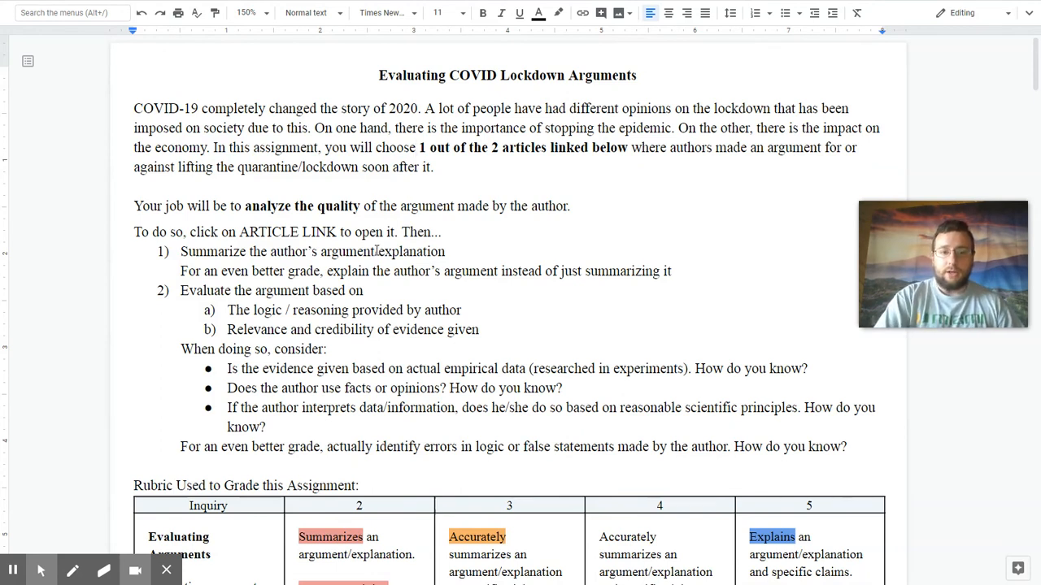
# - Edit step 1 so it reads just 'Summarize the author's argument', removing '/explanation'
pyautogui.click(375, 251)
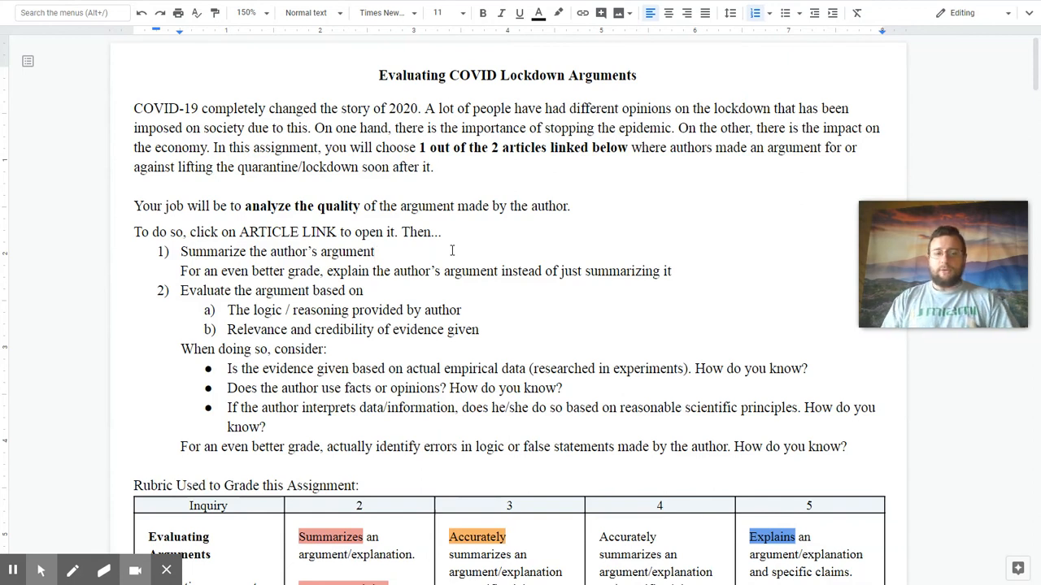
# - Scroll past the instructions to the 'Rubric Used to Grade this Assignment' table
pyautogui.scroll(-3)
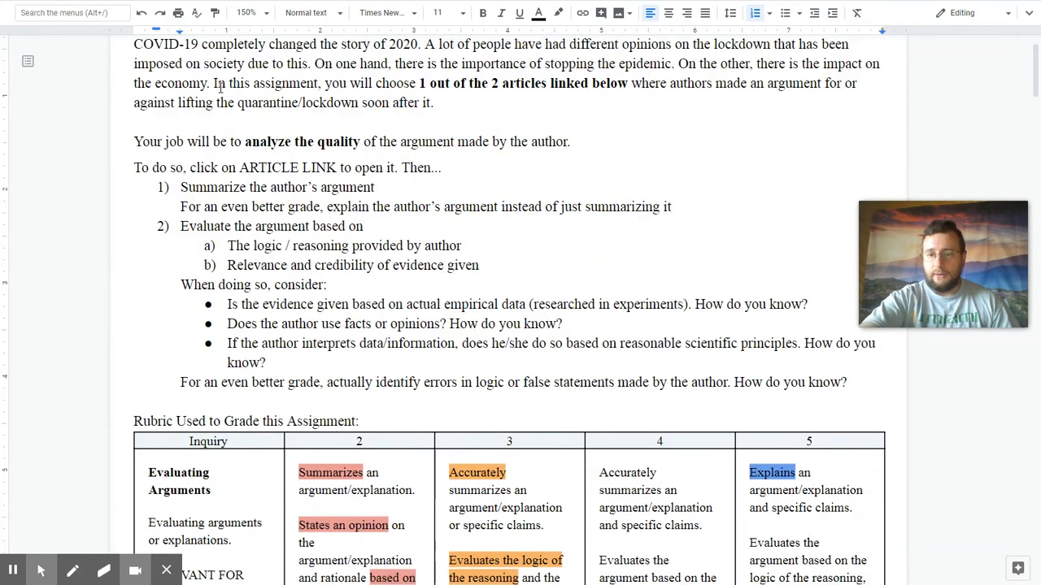
pyautogui.scroll(-3)
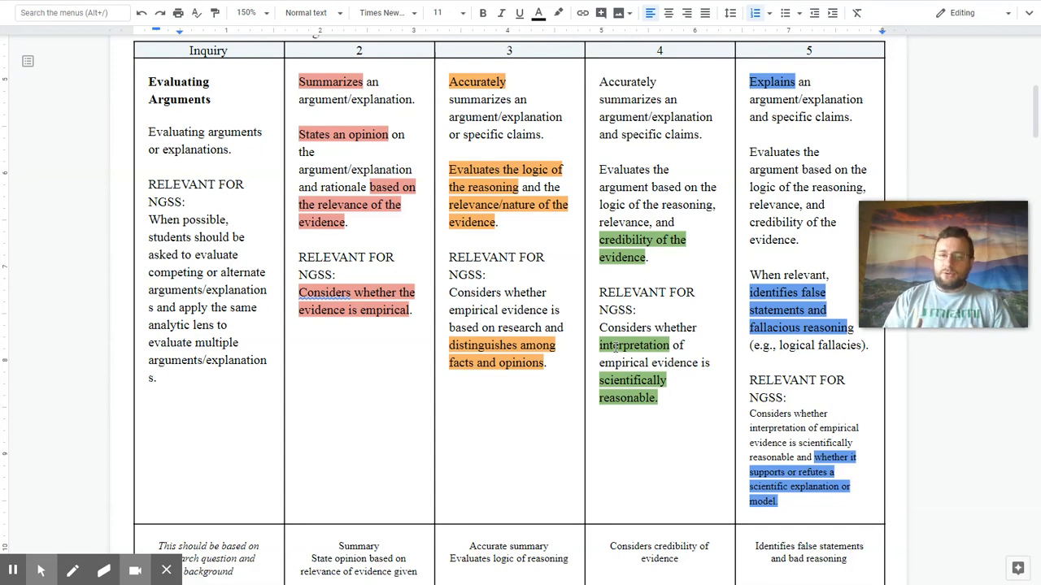
pyautogui.scroll(-3)
pyautogui.write('Explain science that supports / refutes arguments')
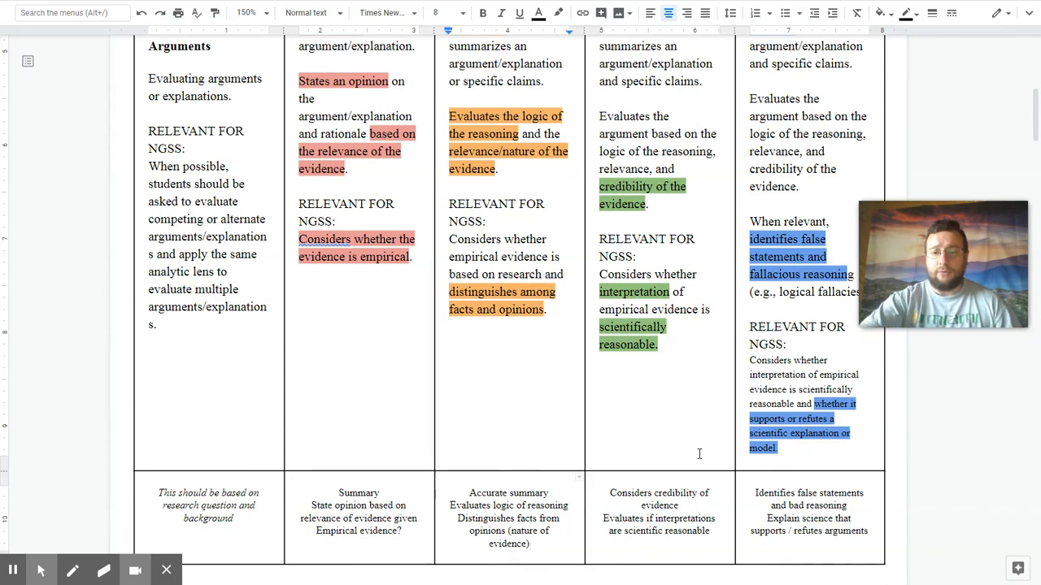
pyautogui.scroll(3)
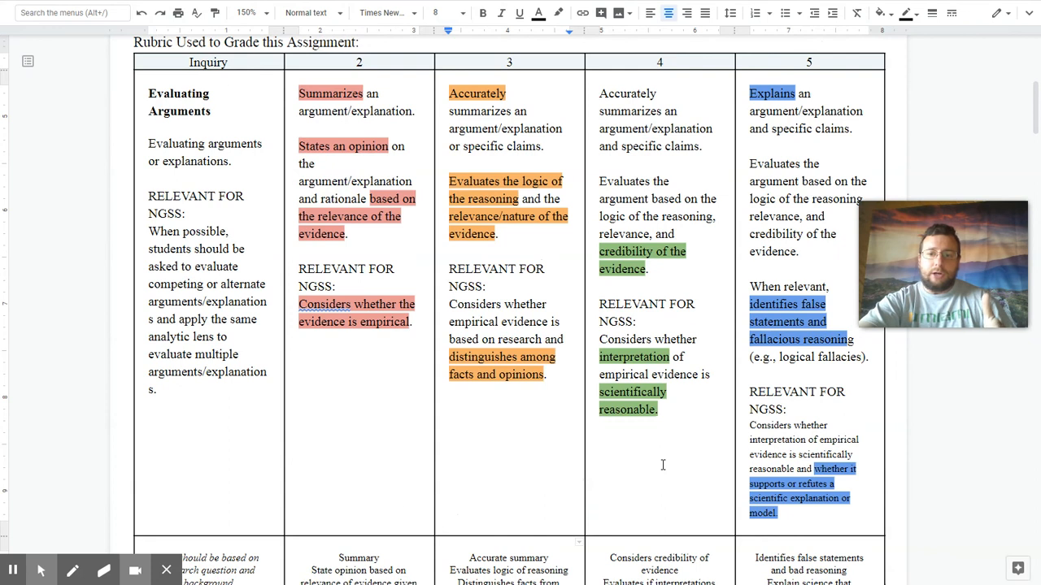
pyautogui.scroll(-3)
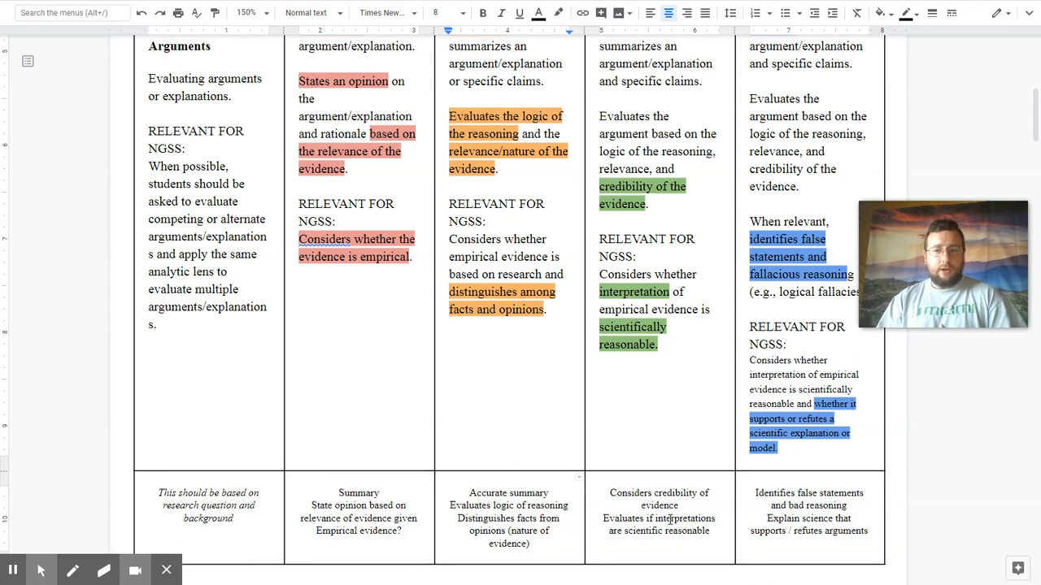
pyautogui.scroll(3)
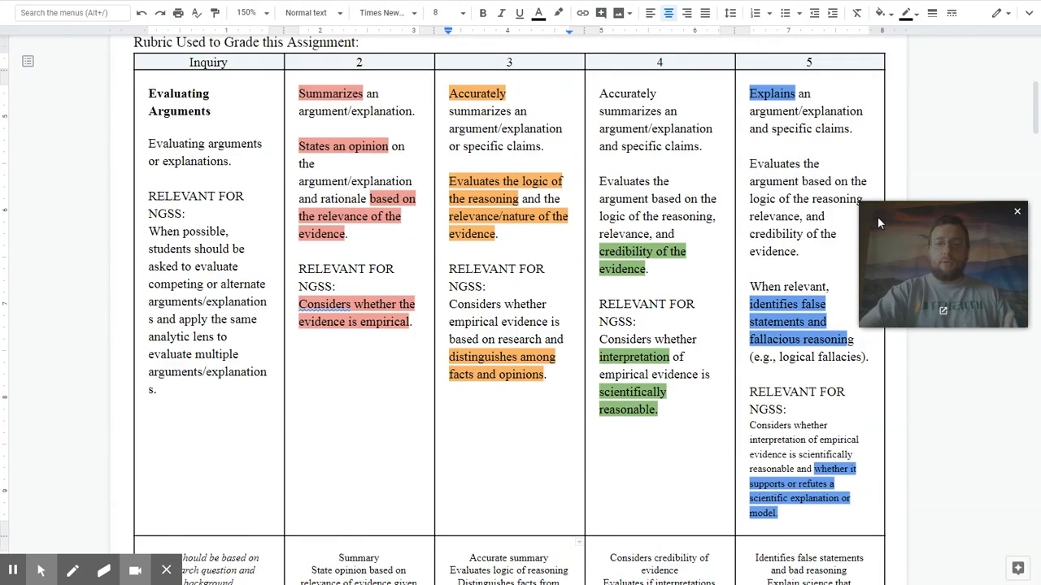
# - Scroll below the rubric to the Article 1/Article 2 links and the Part 1 summarizing table
pyautogui.moveTo(943, 263); pyautogui.dragTo(529, 193)
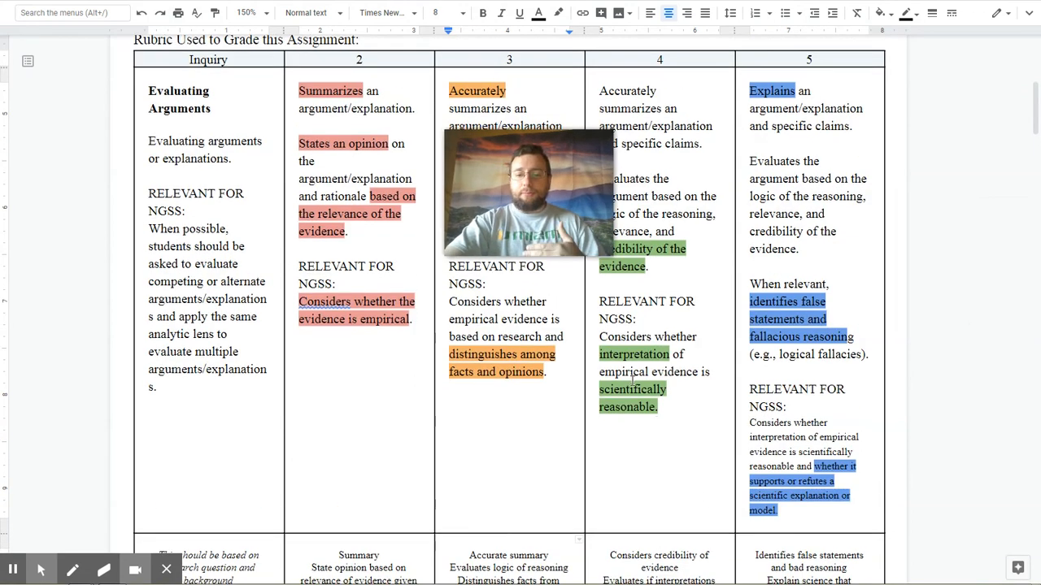
pyautogui.scroll(-3)
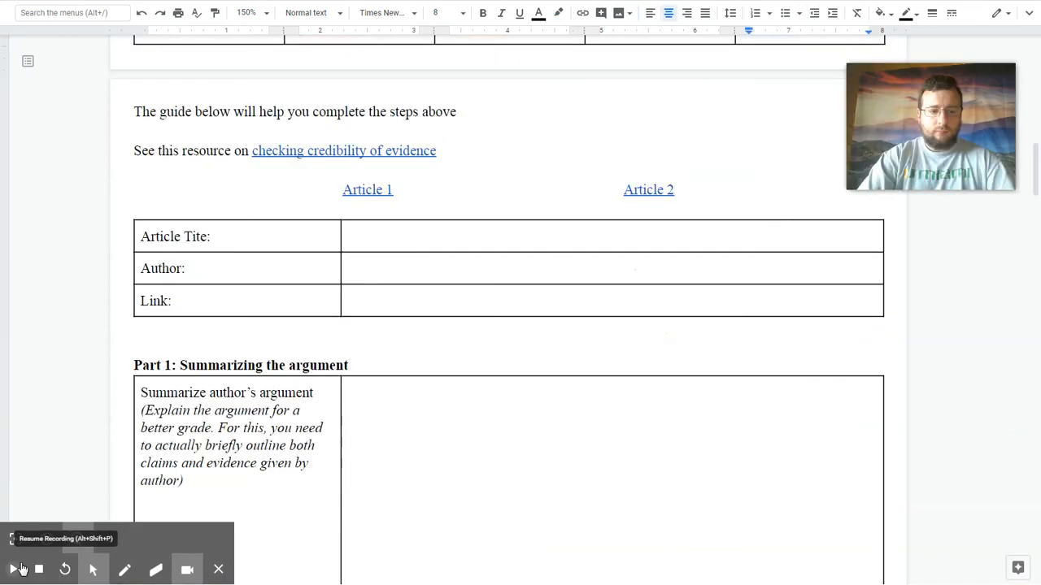
# - Scroll through Part 2's Evidence 1 prompts until the Evidence 2 header row appears
pyautogui.click(13, 569)
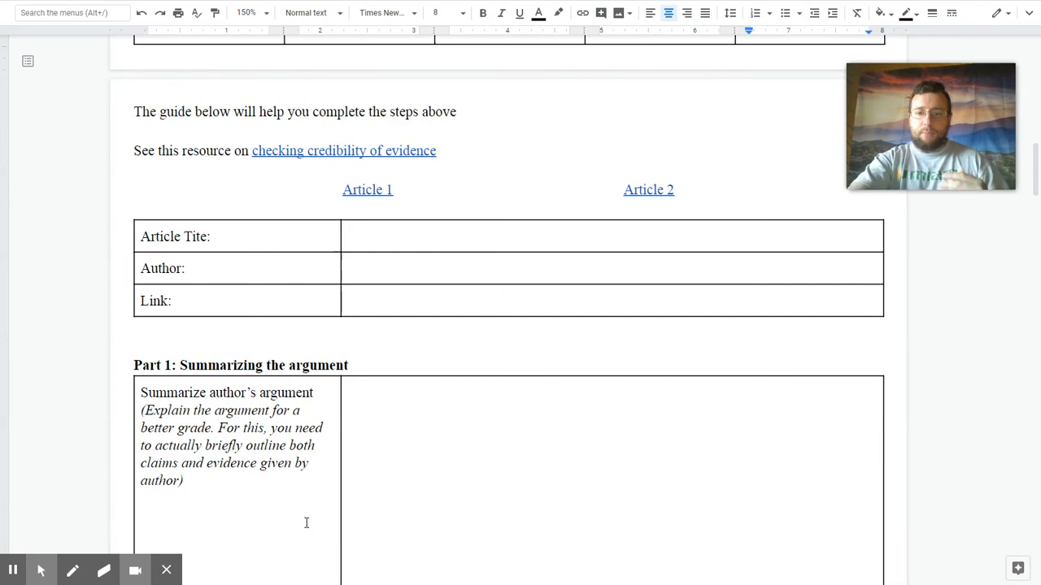
pyautogui.scroll(-3)
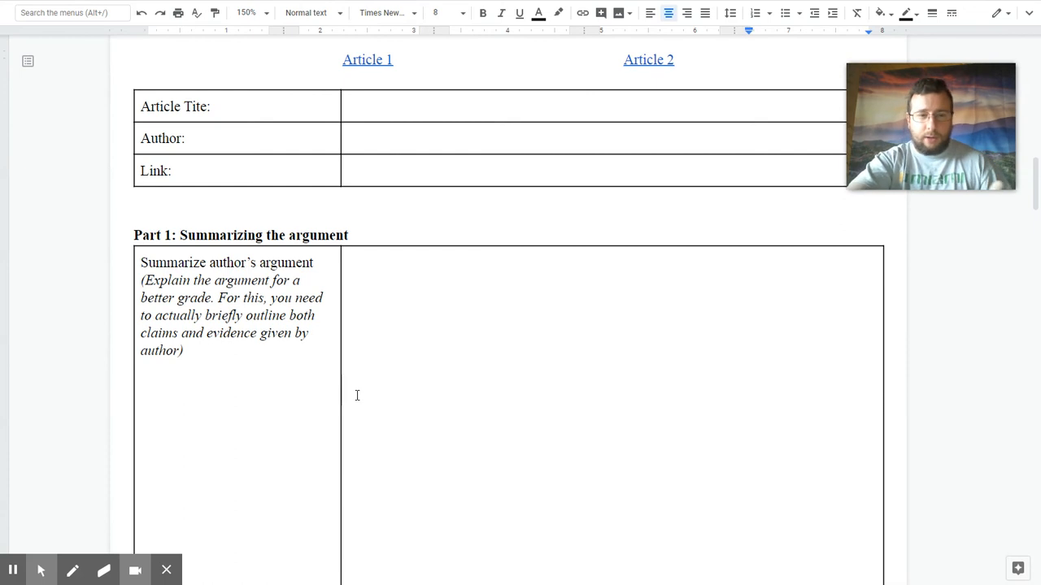
pyautogui.scroll(-3)
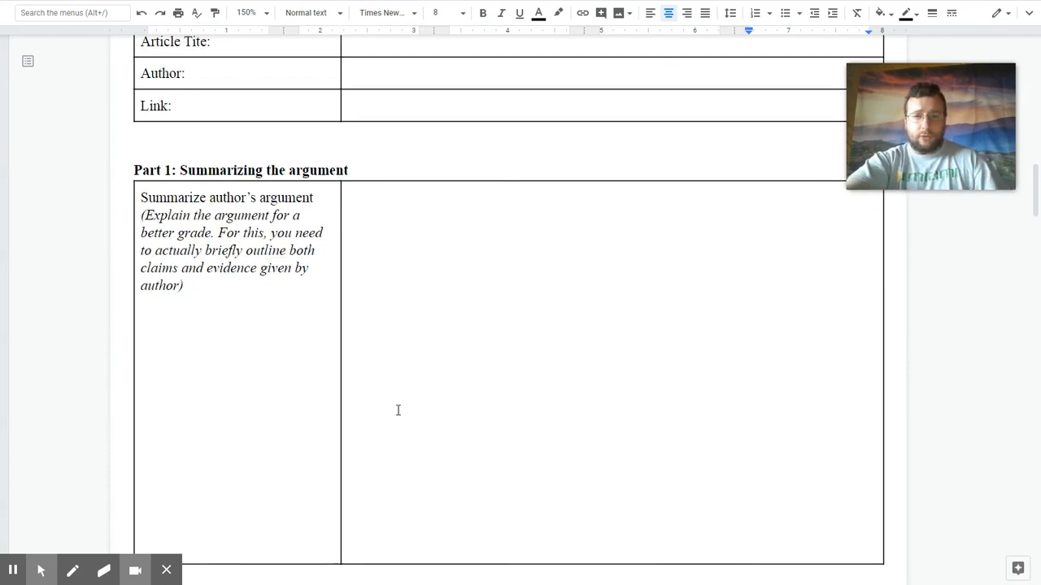
pyautogui.scroll(-3)
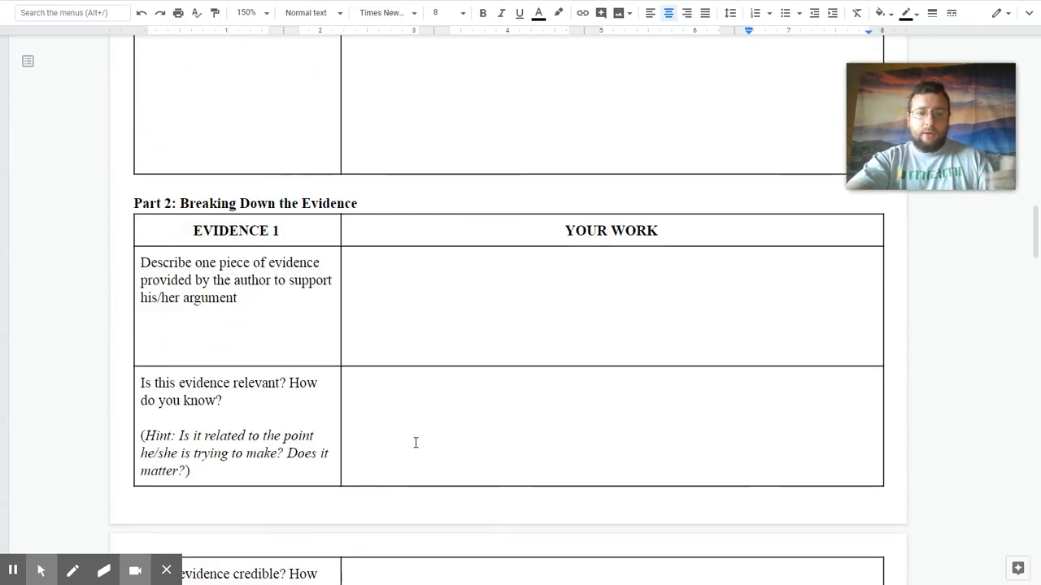
pyautogui.scroll(-3)
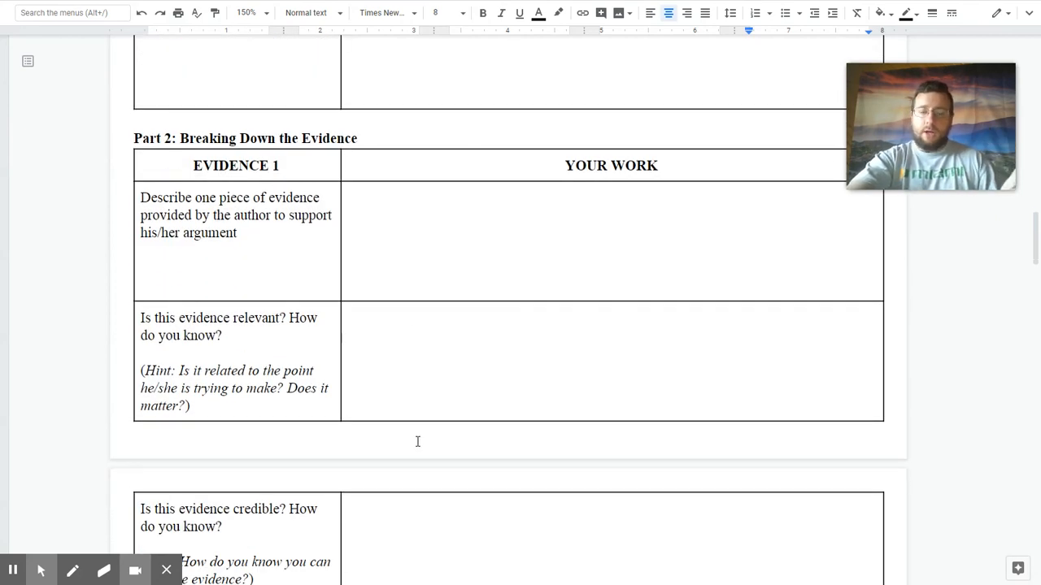
pyautogui.moveTo(557, 312)
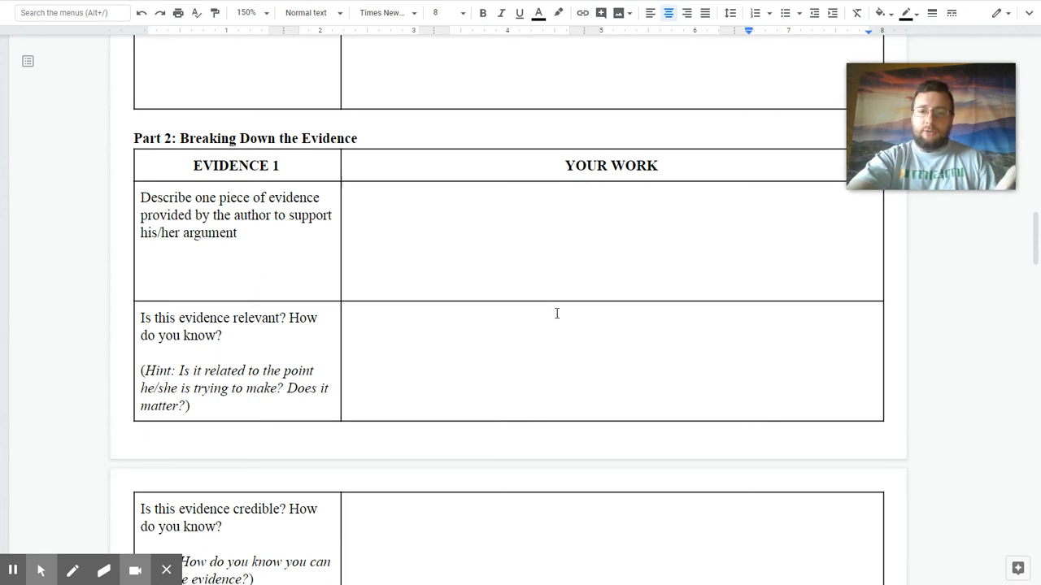
pyautogui.moveTo(465, 303)
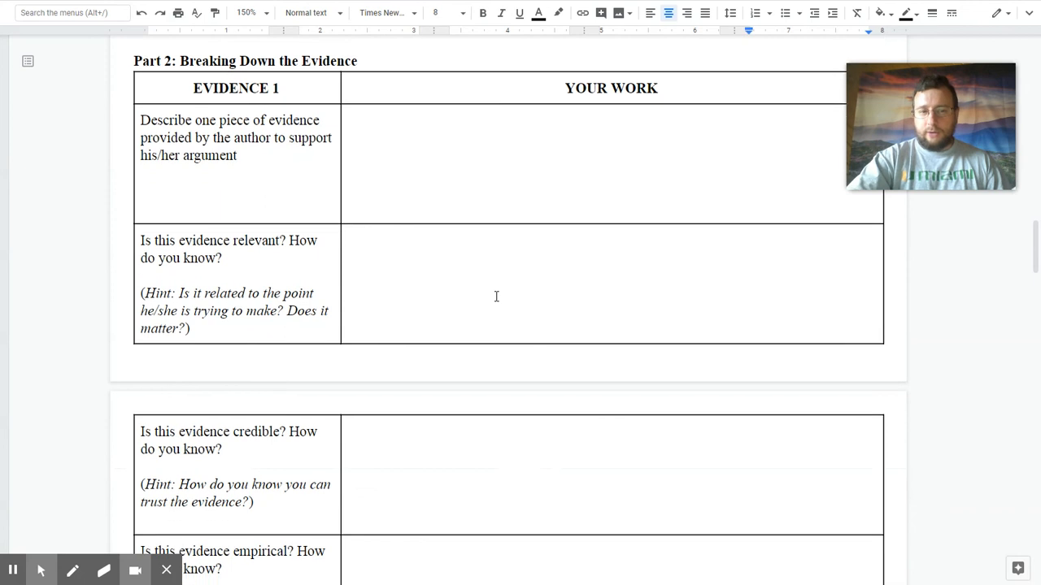
pyautogui.scroll(-3)
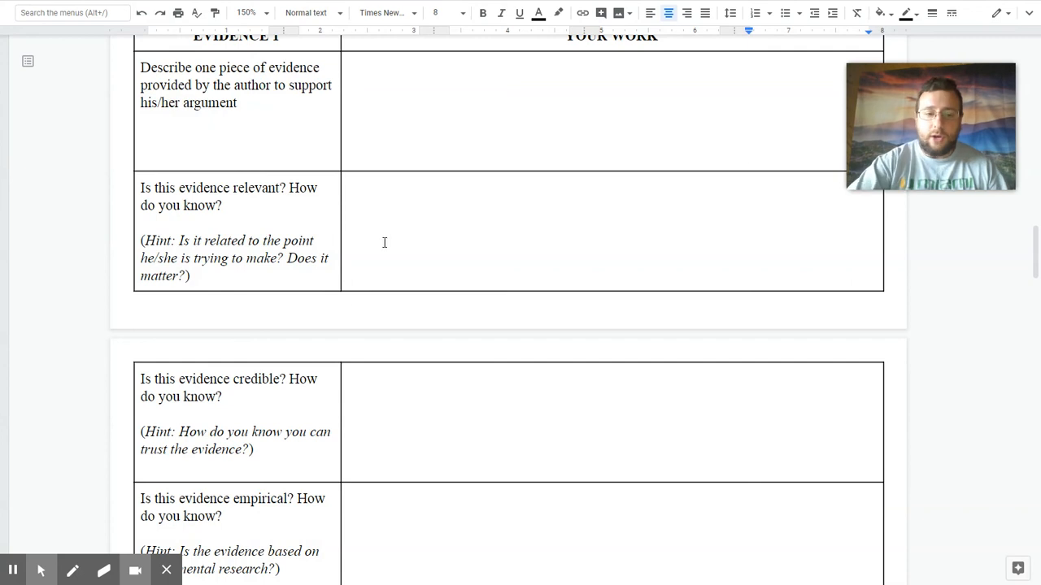
pyautogui.scroll(-3)
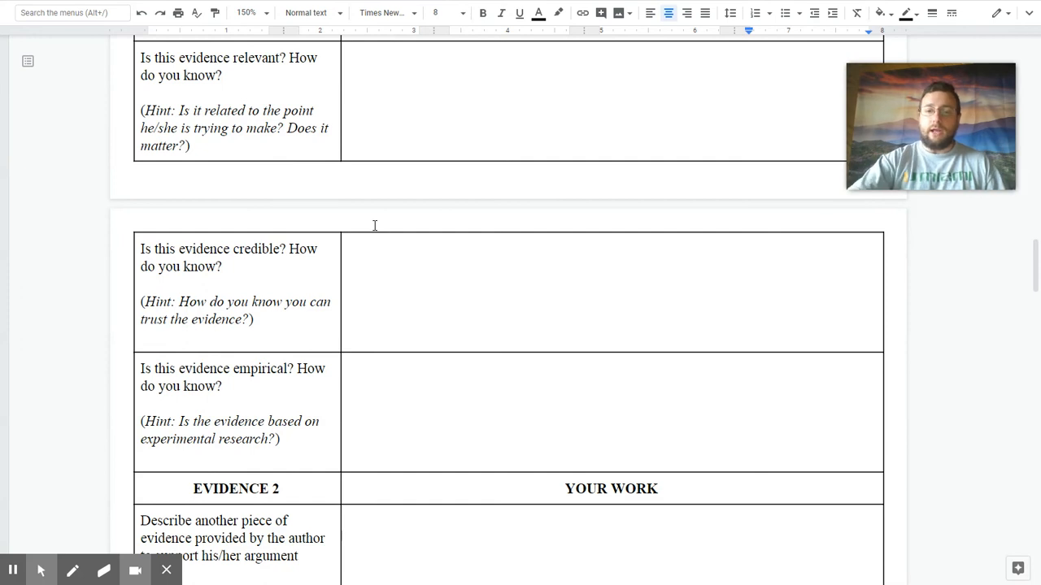
# - Scroll through the Evidence 2 prompts to the italic note and the Part 3 heading
pyautogui.scroll(-3)
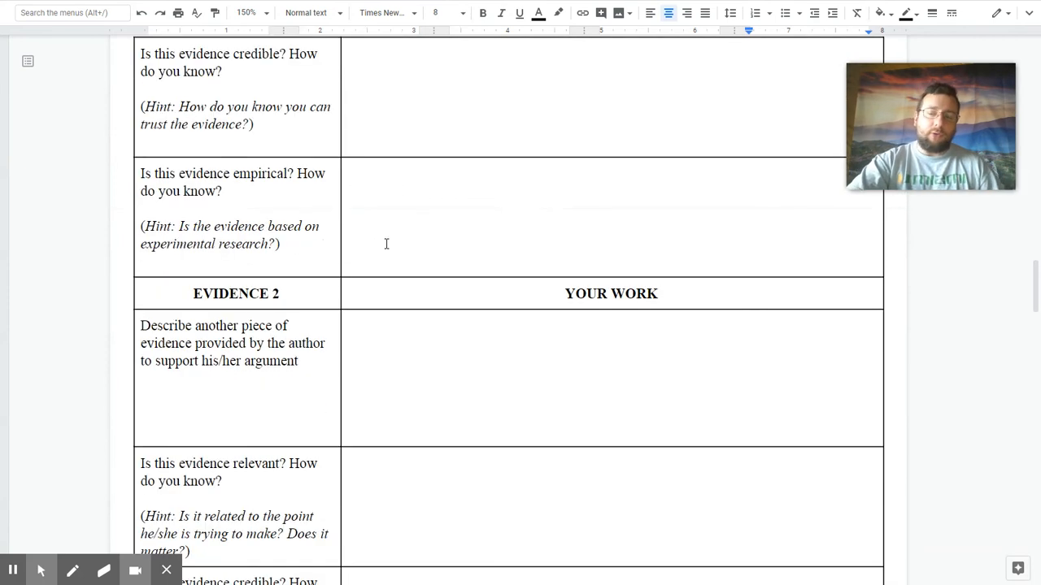
pyautogui.scroll(-3)
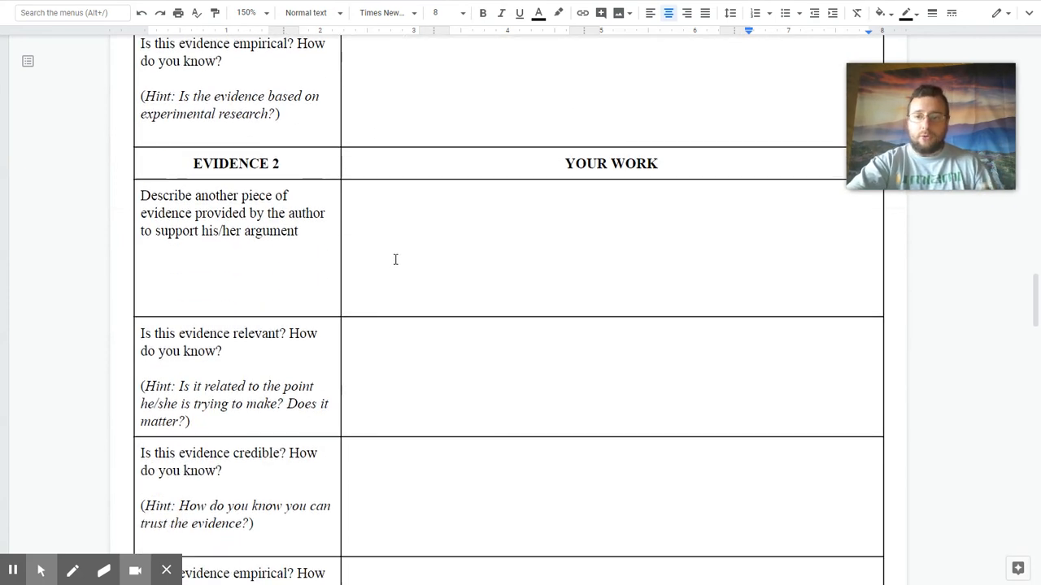
pyautogui.scroll(-3)
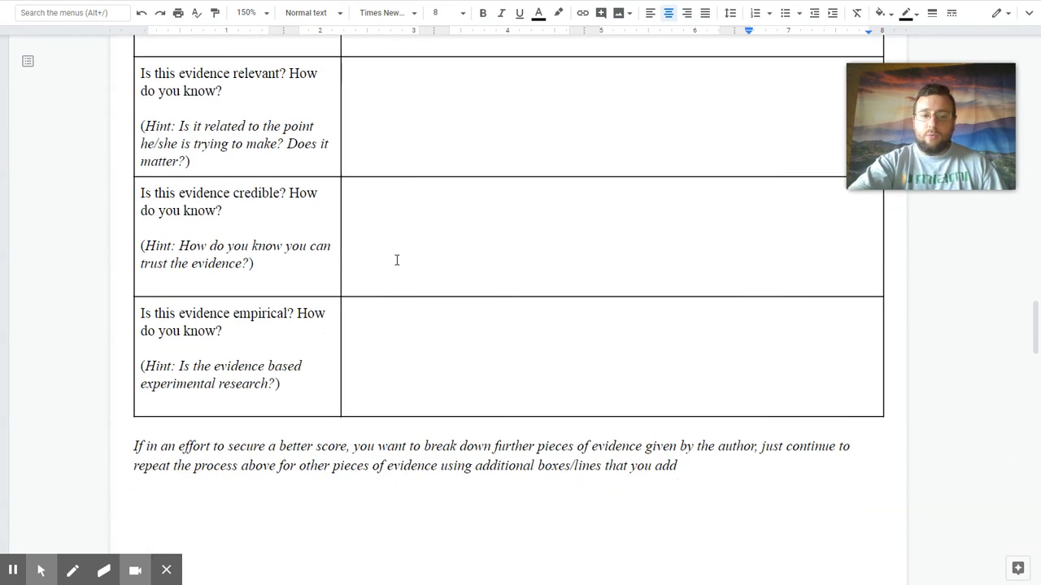
pyautogui.moveTo(405, 312)
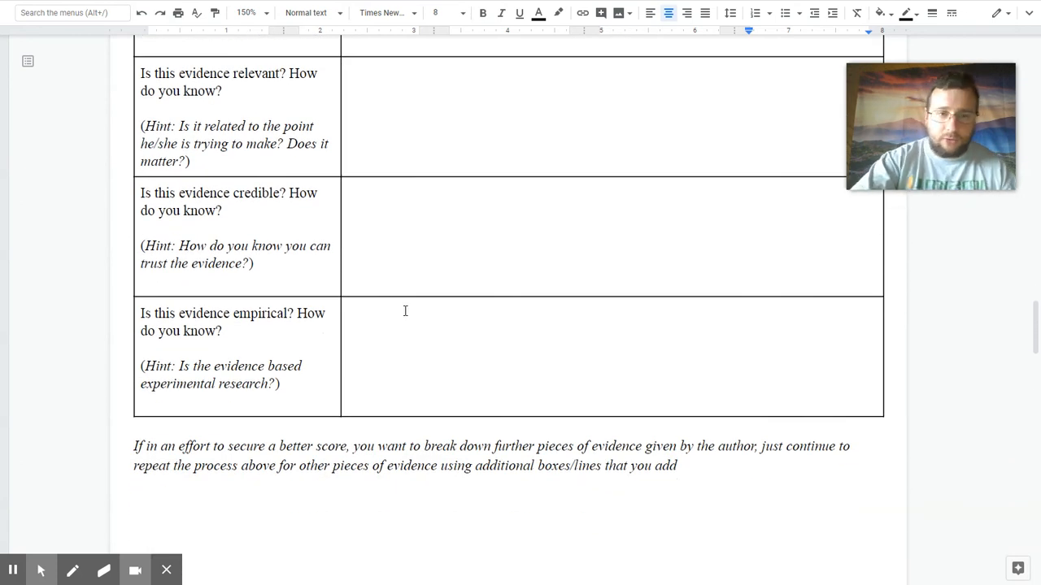
pyautogui.scroll(3)
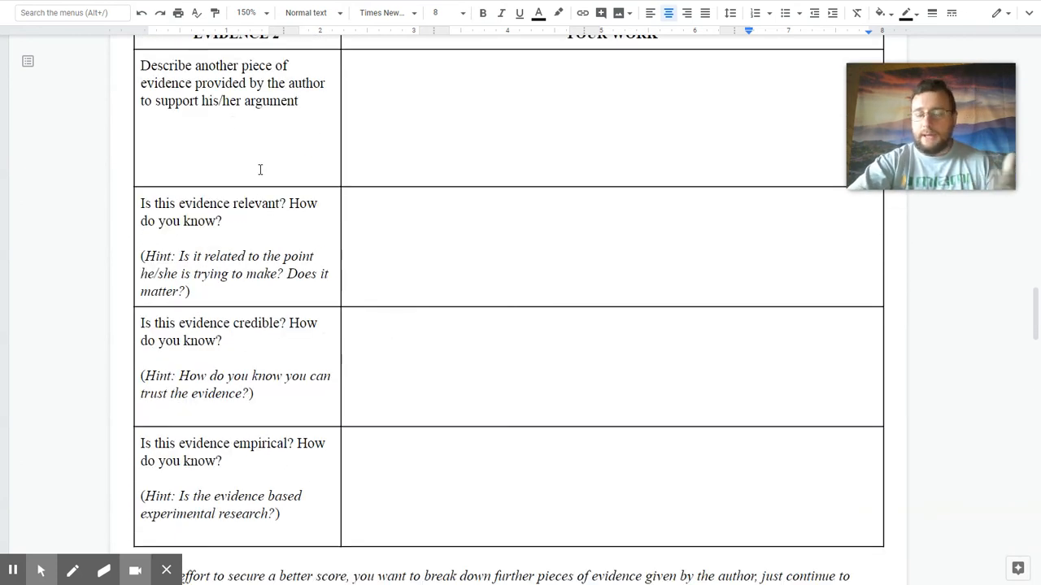
pyautogui.scroll(-3)
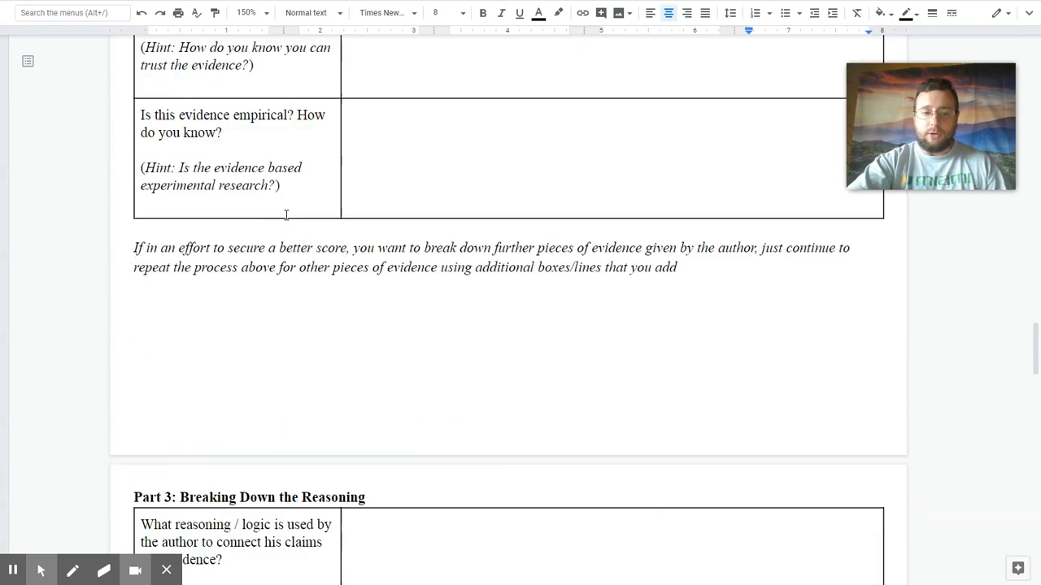
# - Scroll into Part 3's reasoning prompts, down to the errors-in-logic question
pyautogui.scroll(-3)
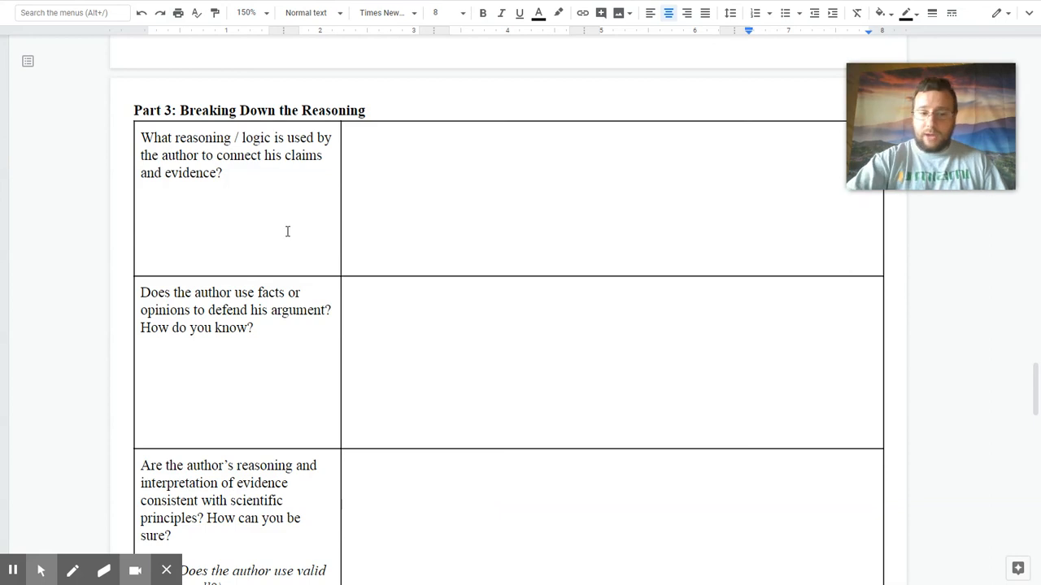
pyautogui.scroll(-3)
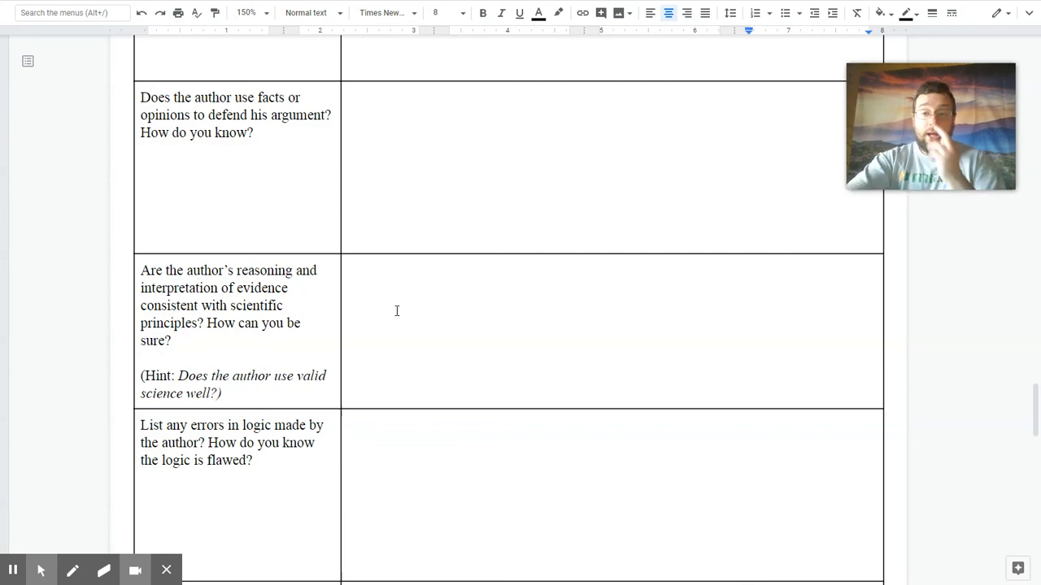
# - Scroll to Part 3's false statements and final thoughts rows, where 'Now it is your turn!' begins
pyautogui.scroll(-3)
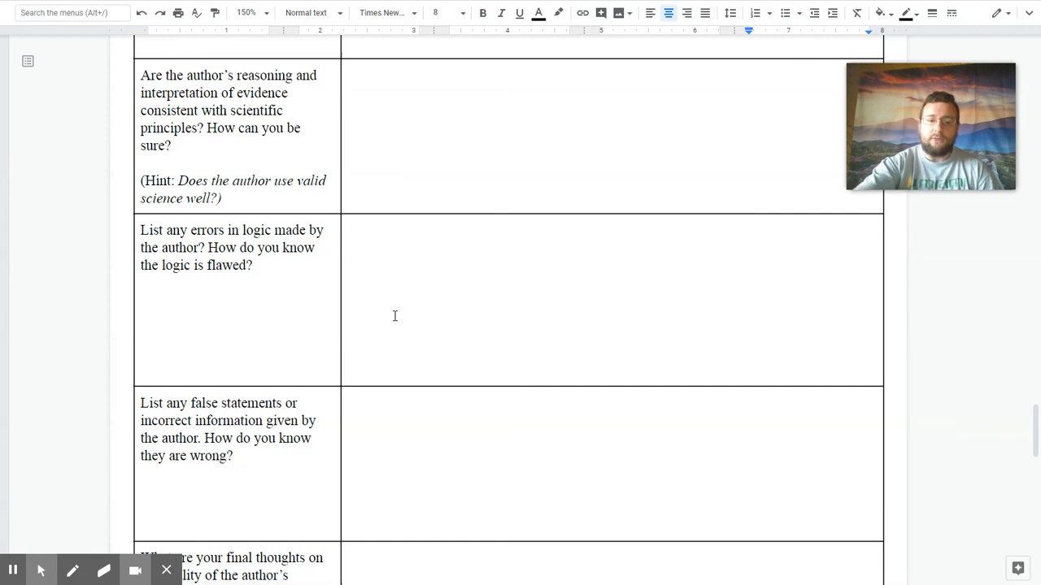
pyautogui.scroll(-3)
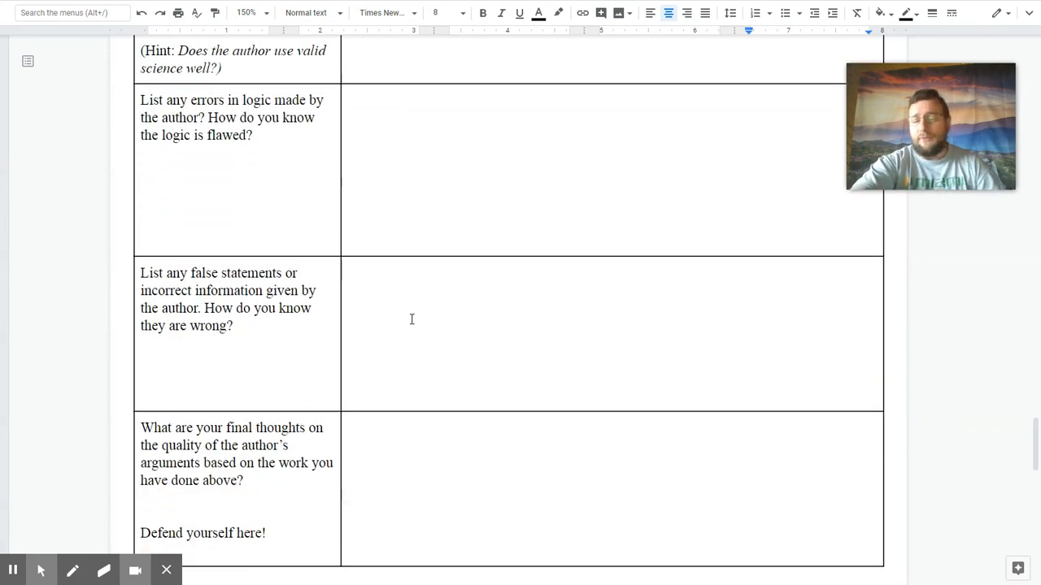
pyautogui.scroll(-3)
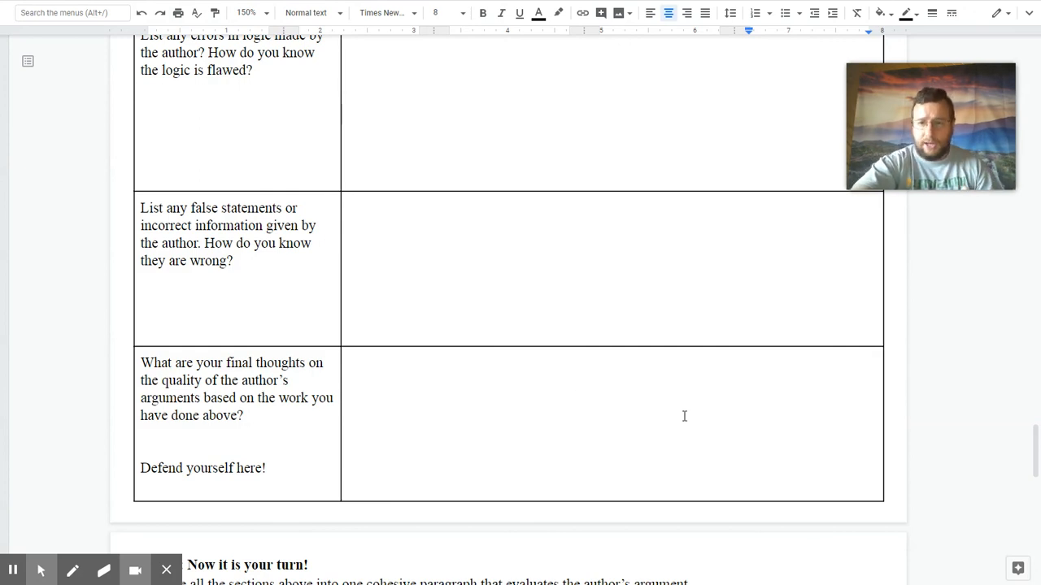
# - Scroll to 'Part IV: Now it is your turn!' and its large empty paragraph box
pyautogui.scroll(-3)
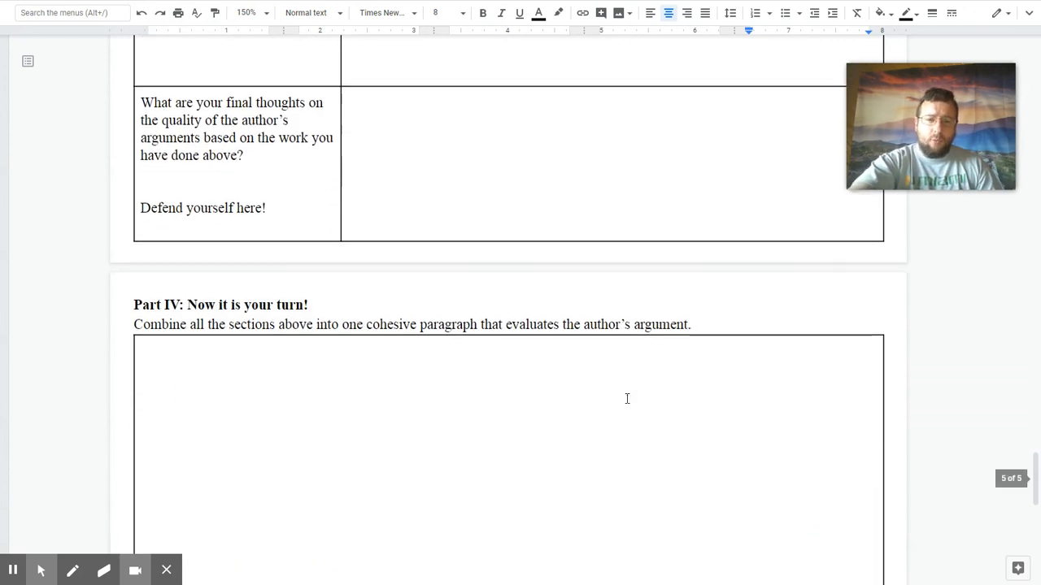
pyautogui.scroll(-3)
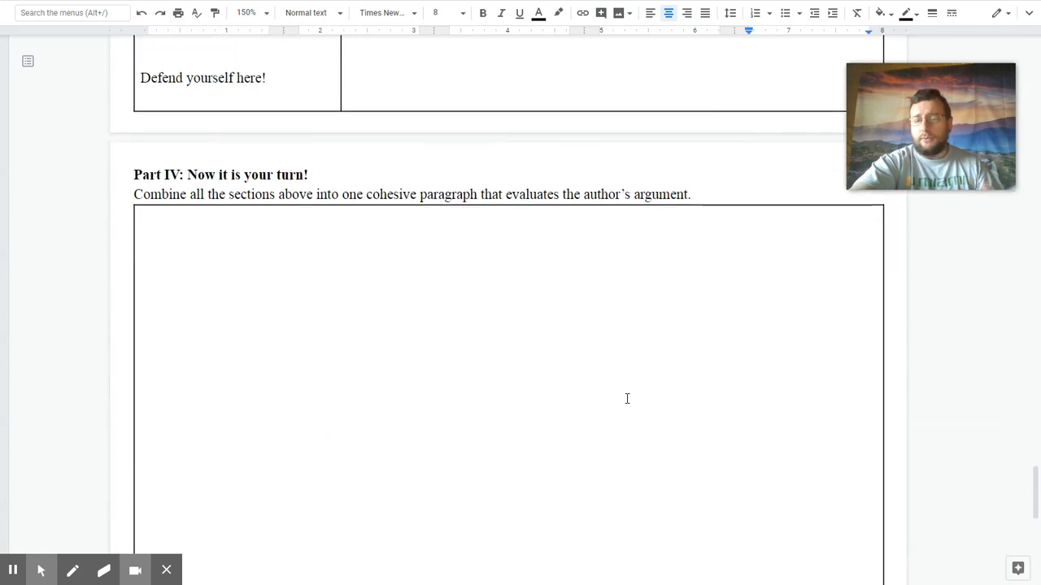
pyautogui.moveTo(623, 413)
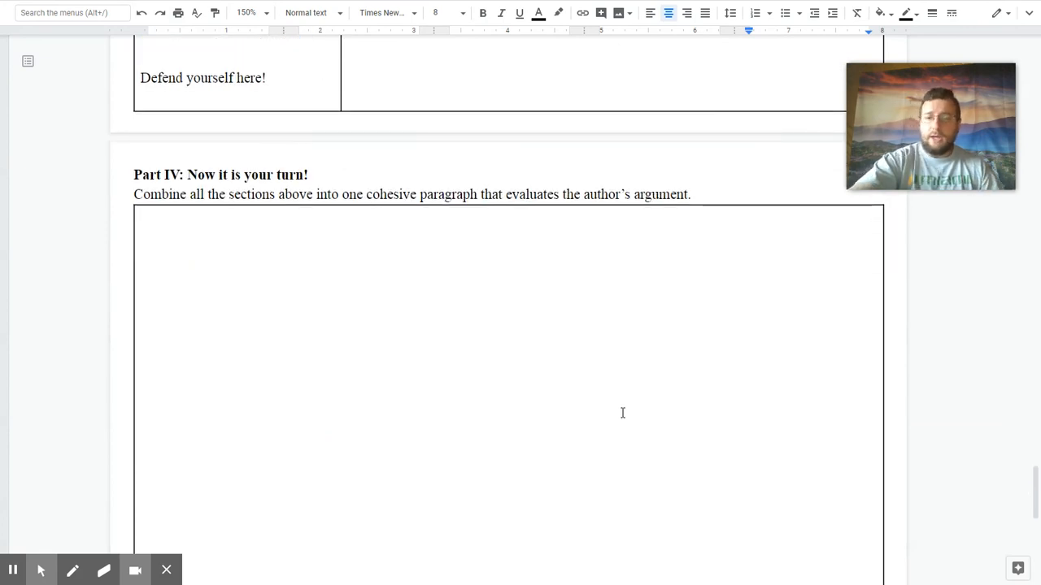